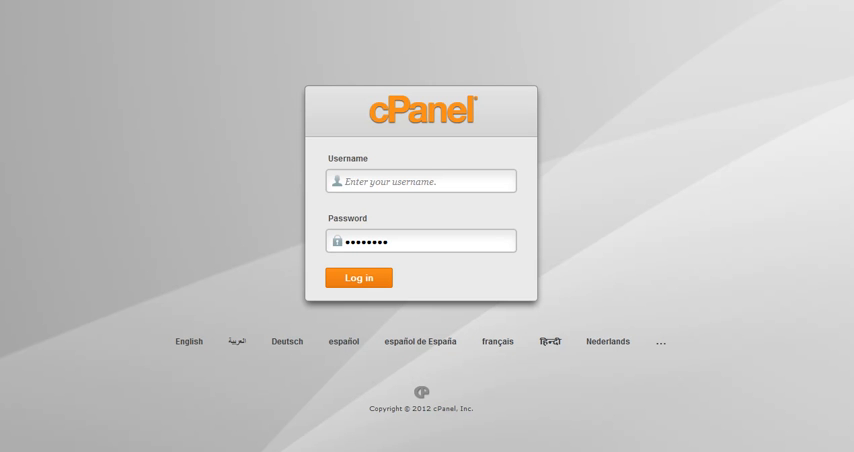
mouse_move(108, 60)
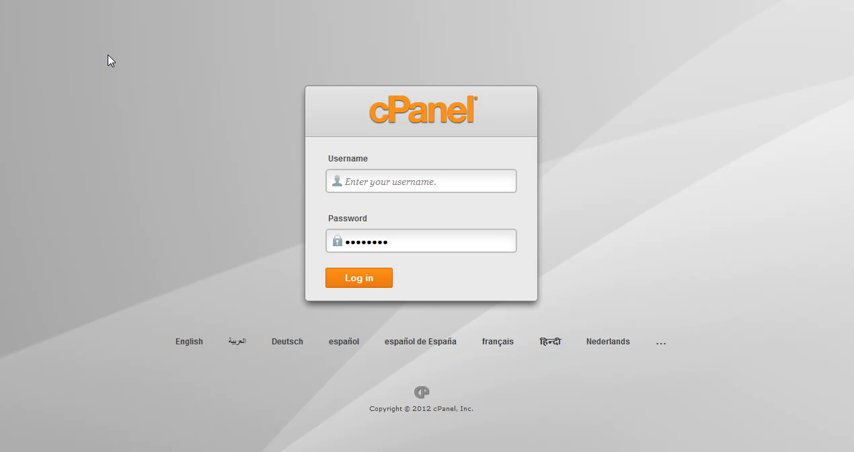
mouse_move(256, 96)
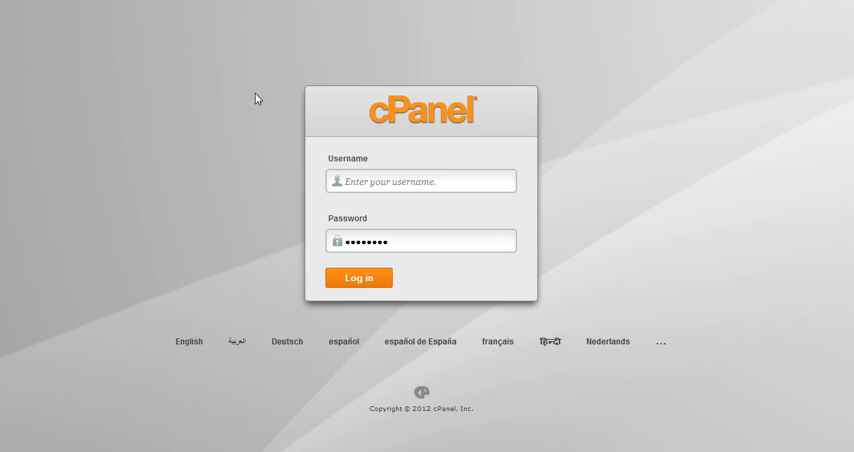
mouse_move(458, 116)
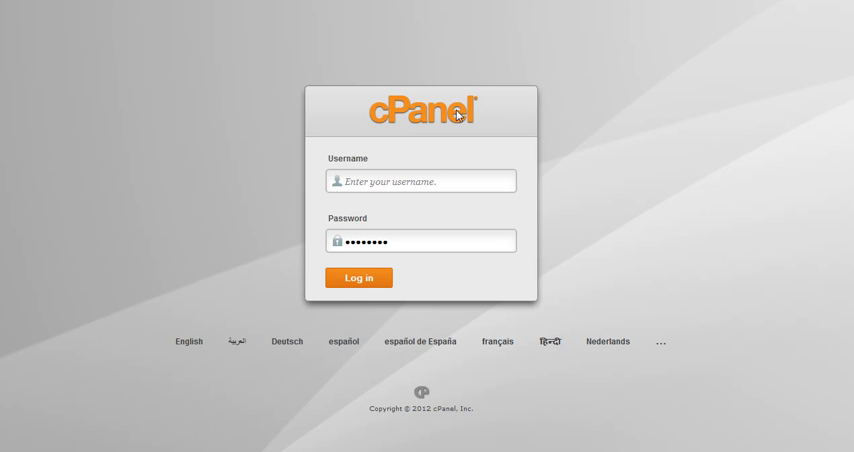
mouse_move(378, 116)
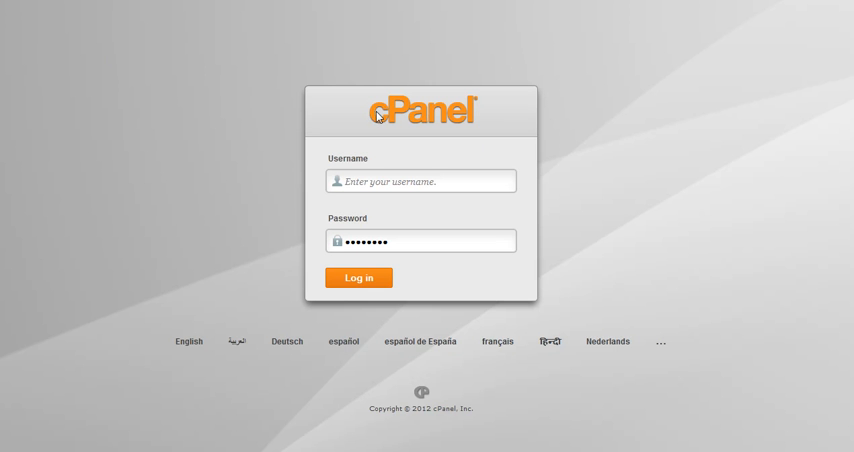
mouse_move(392, 358)
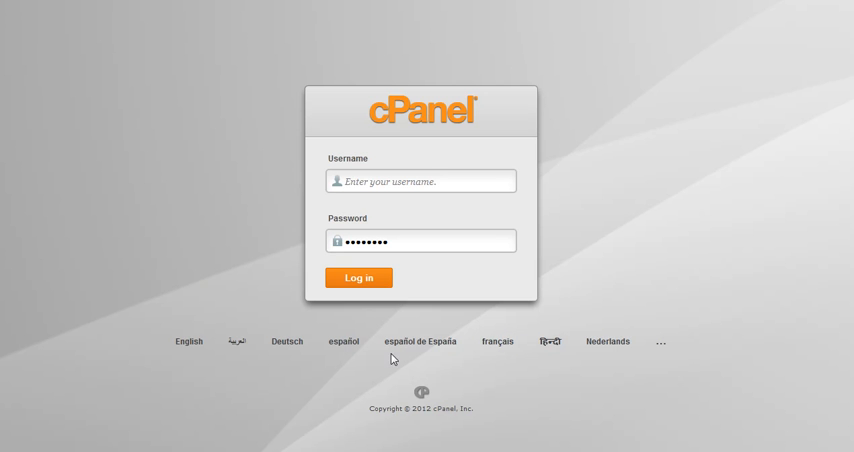
mouse_move(430, 376)
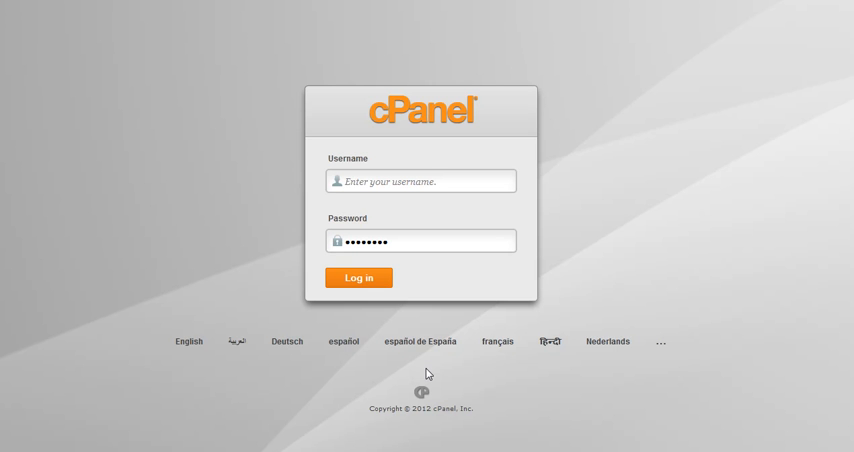
mouse_move(396, 400)
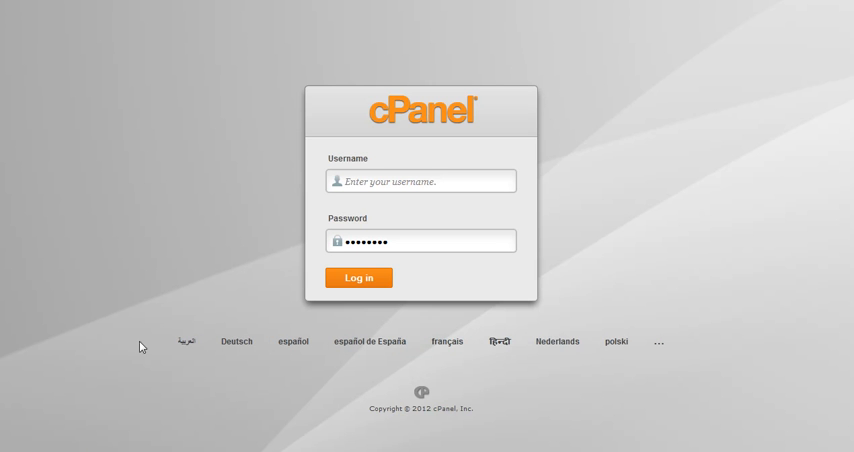
mouse_move(316, 230)
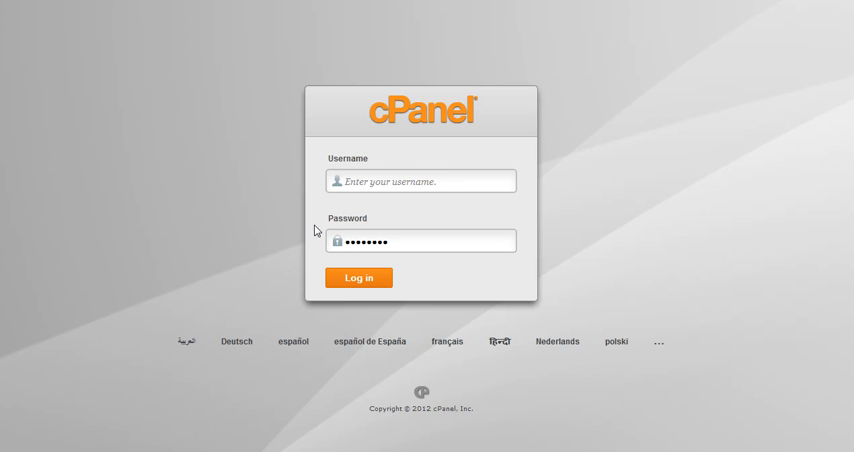
Log in to cPanel with the saved 'medi…' username suggestion to reach the dashboard.
left_click(420, 180)
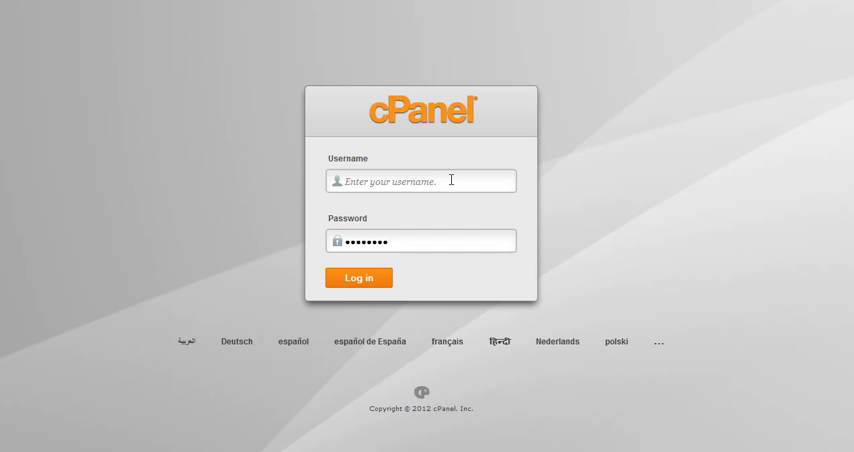
type("medi")
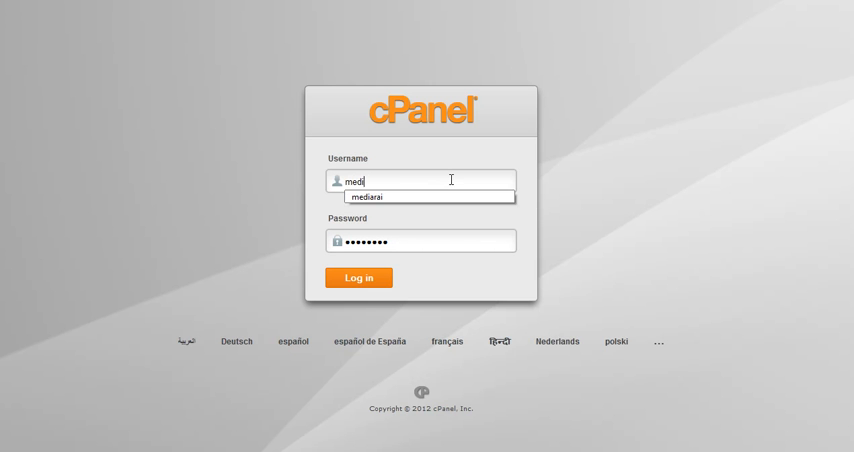
left_click(420, 196)
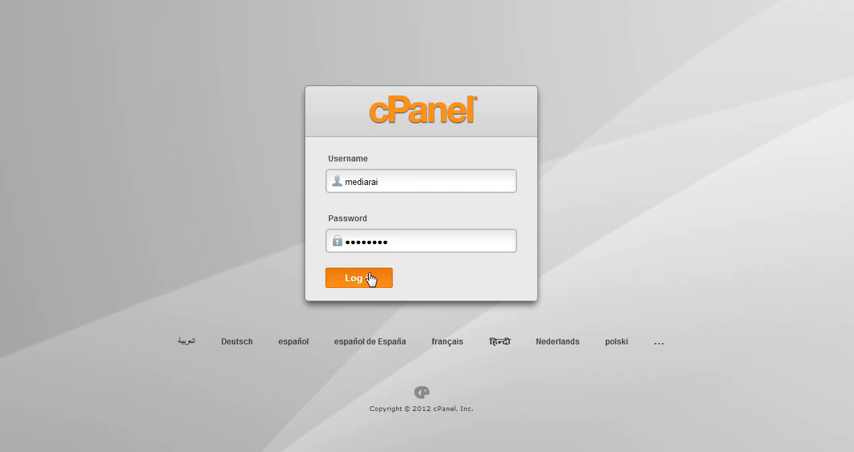
left_click(356, 278)
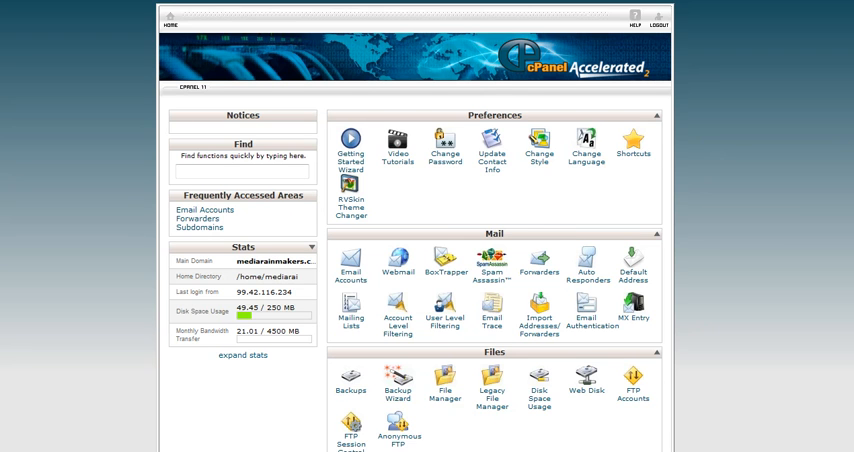
Launch QuickInstall from the Software/Services section of the cPanel home.
scroll("down", 3)
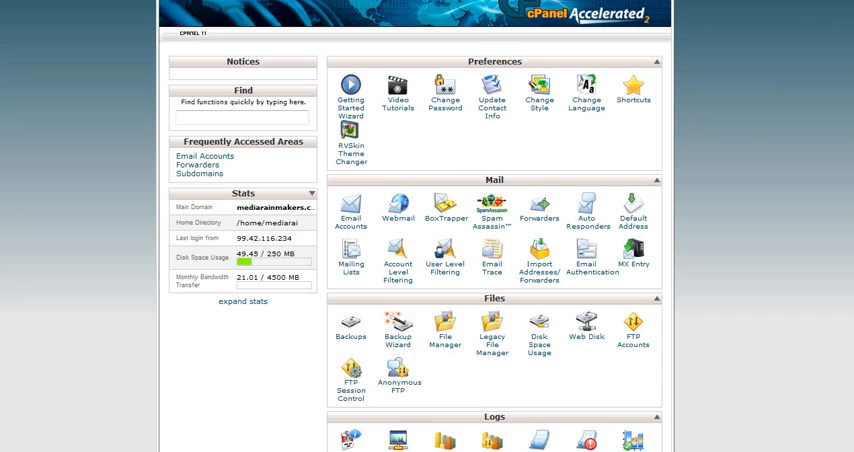
scroll("down", 3)
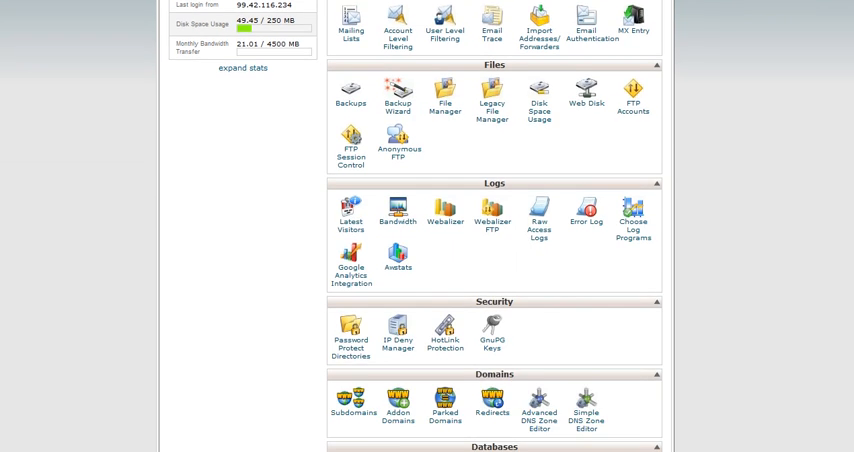
scroll("down", 3)
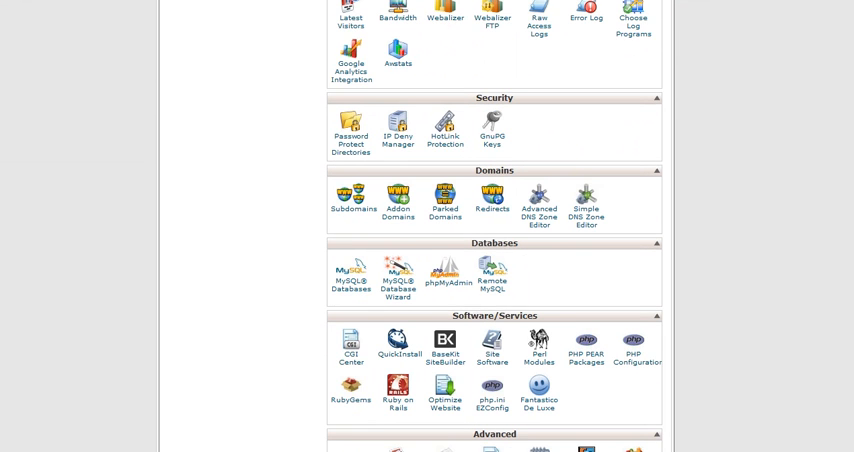
scroll("down", 3)
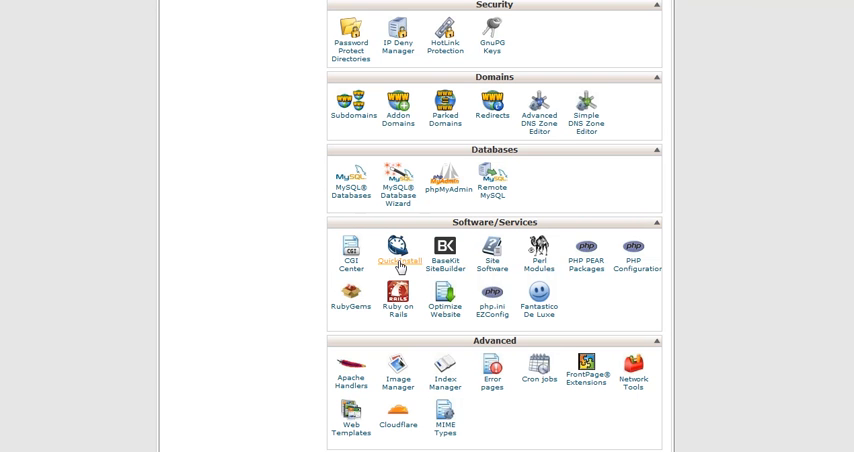
left_click(396, 248)
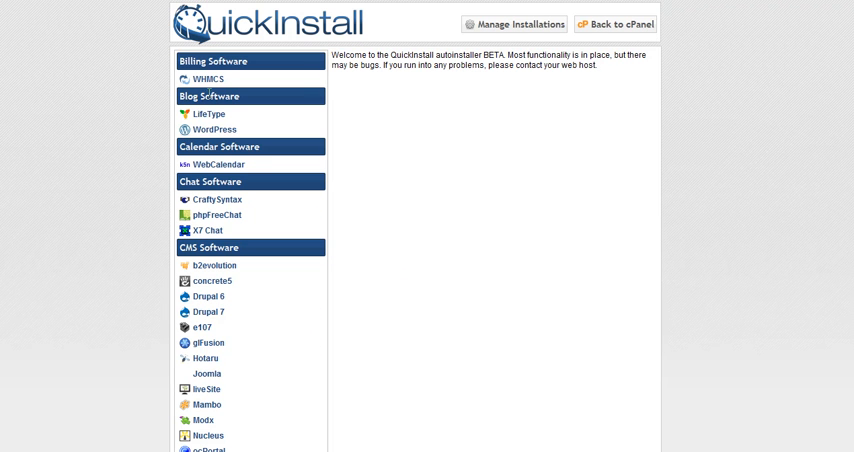
mouse_move(296, 296)
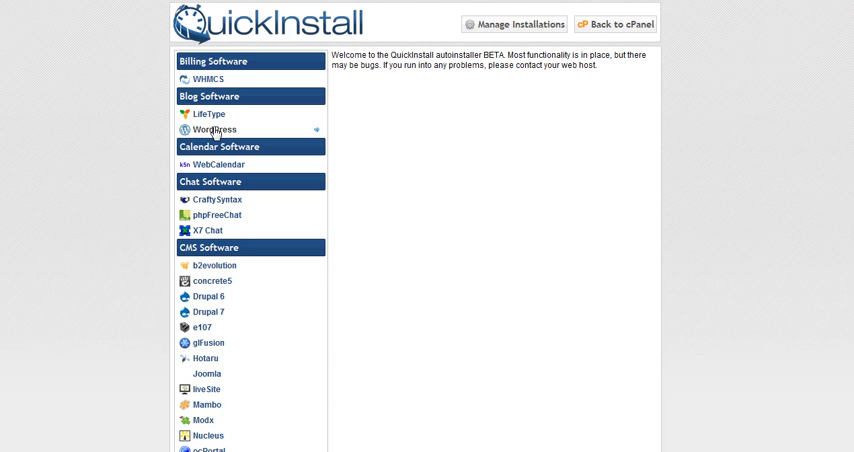
Select WordPress under Blog Software to view its version 3.4.1 details.
left_click(212, 130)
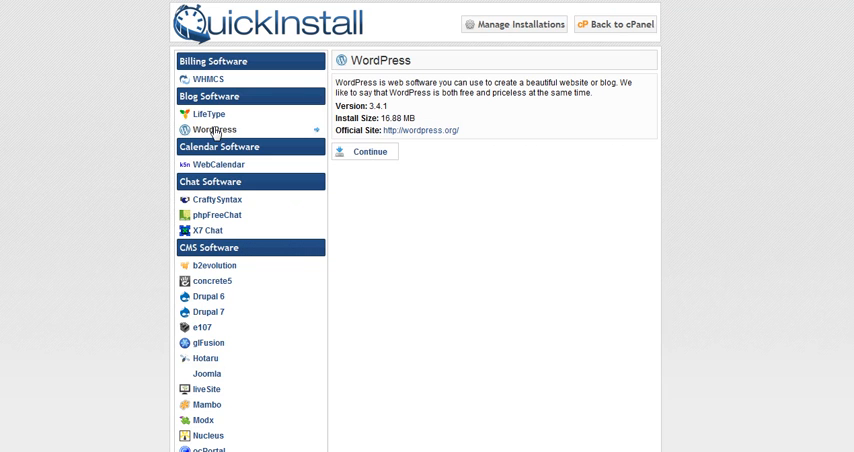
mouse_move(504, 124)
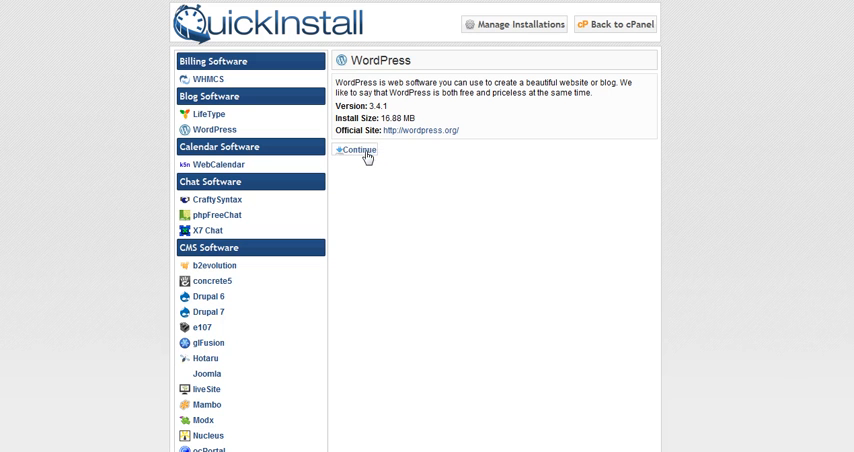
Continue to the Install WordPress form with URL, email, title and name fields.
left_click(358, 150)
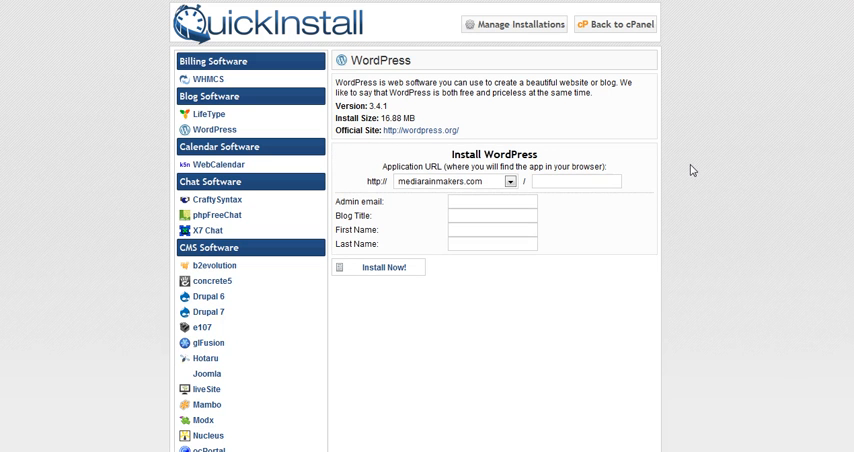
mouse_move(552, 248)
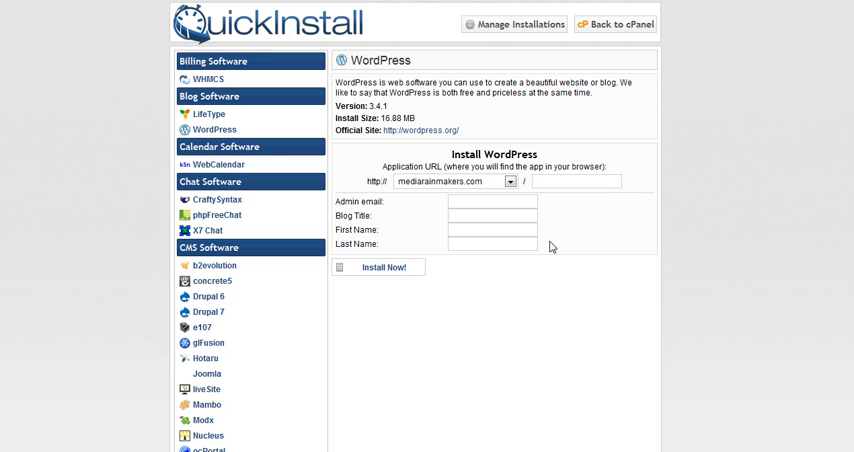
mouse_move(594, 240)
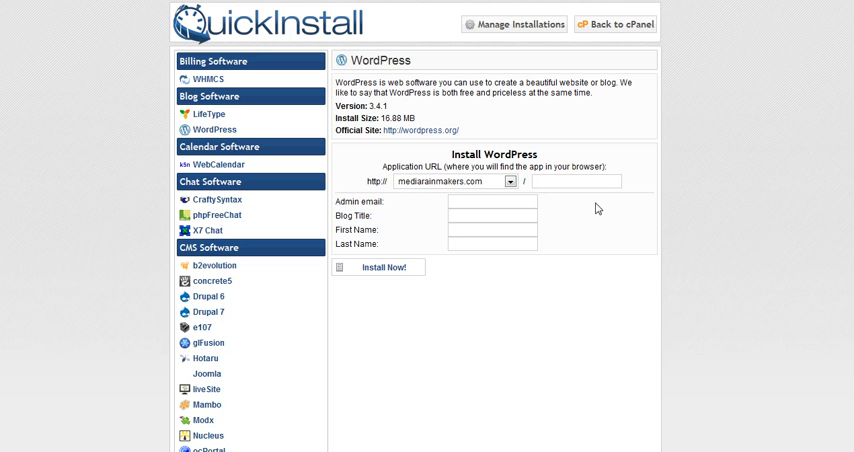
mouse_move(492, 188)
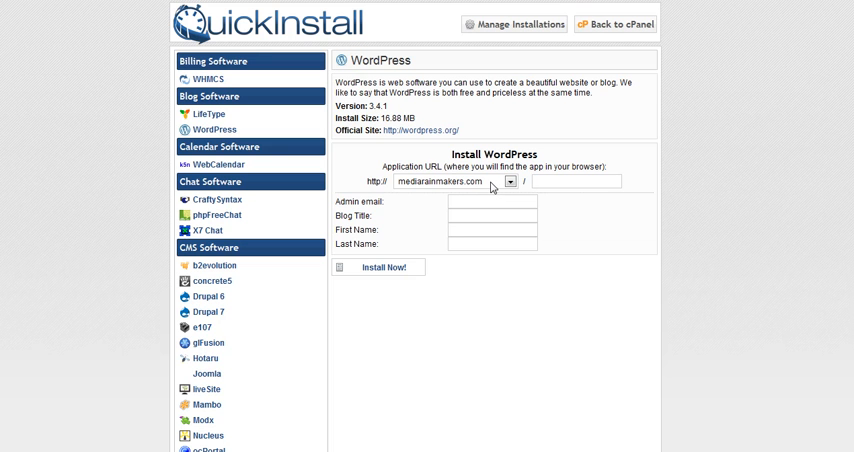
mouse_move(488, 186)
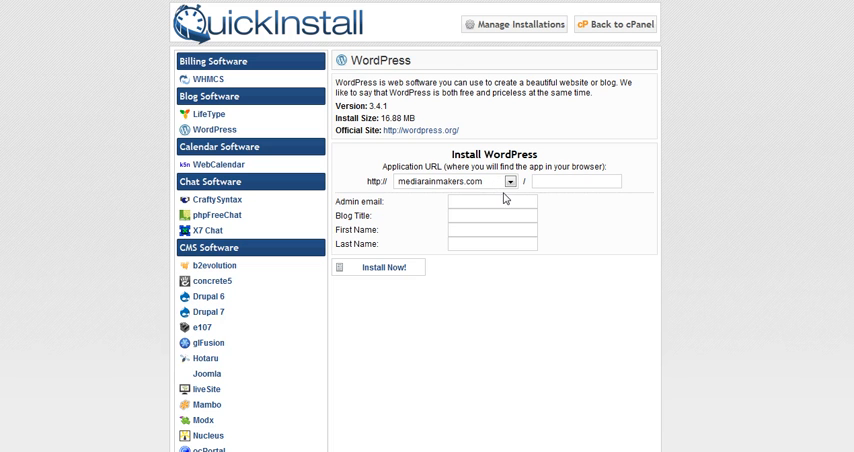
mouse_move(668, 320)
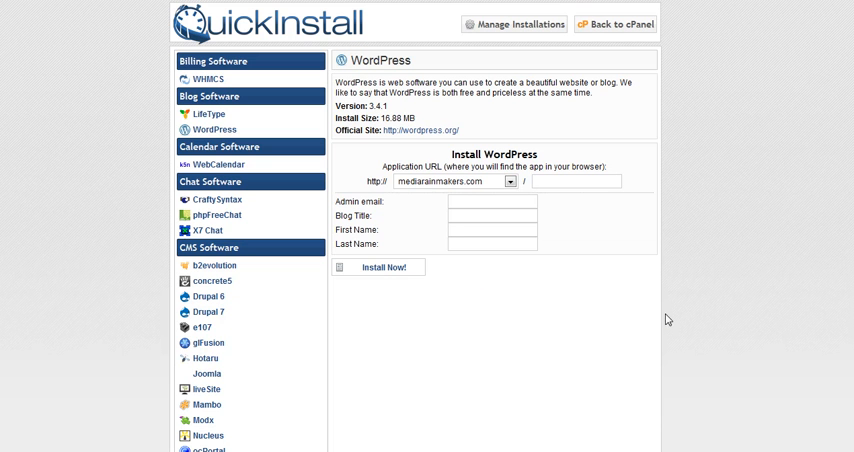
mouse_move(672, 316)
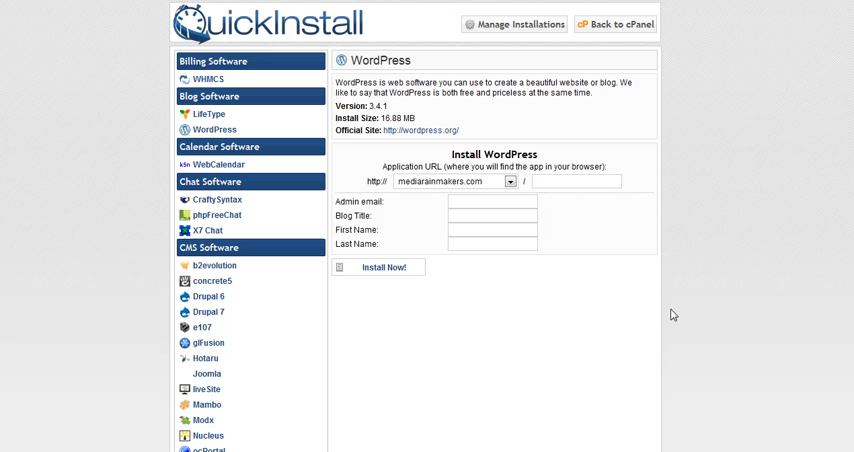
mouse_move(530, 280)
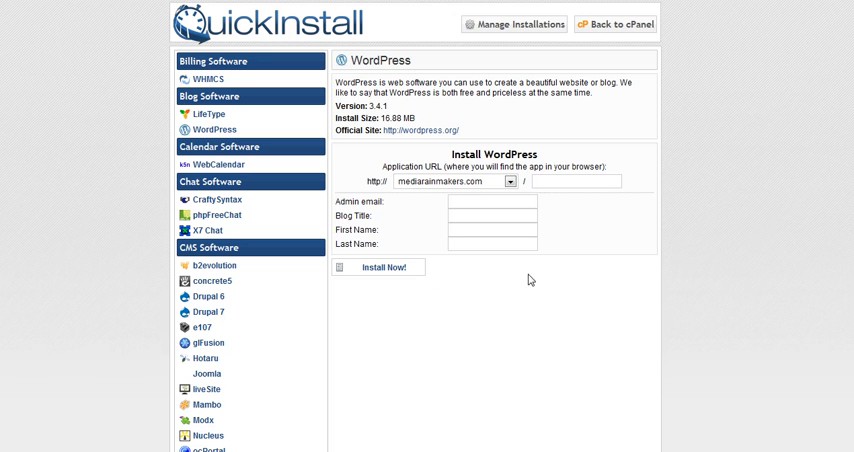
mouse_move(456, 280)
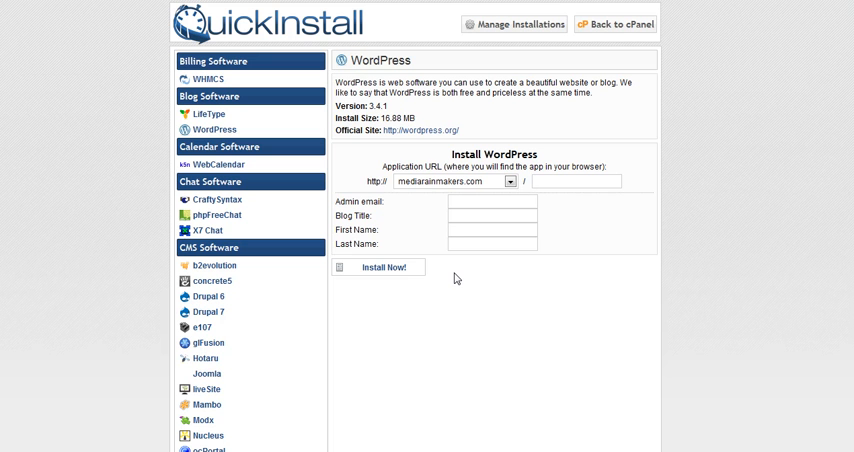
mouse_move(502, 202)
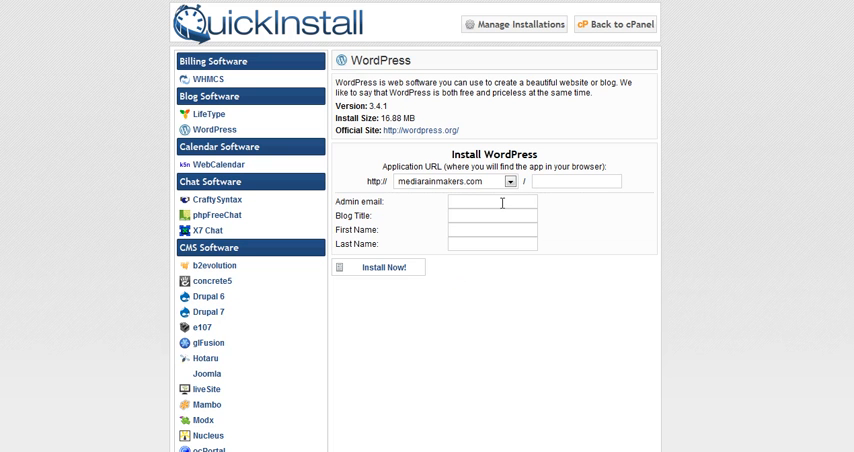
mouse_move(512, 320)
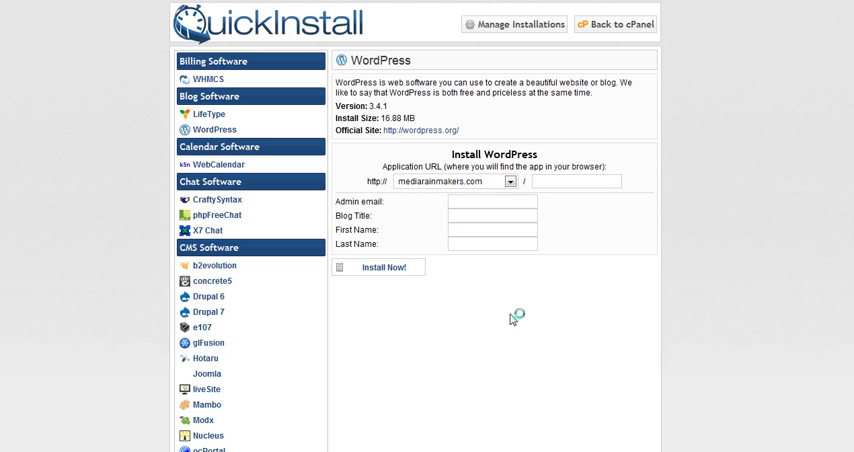
mouse_move(512, 320)
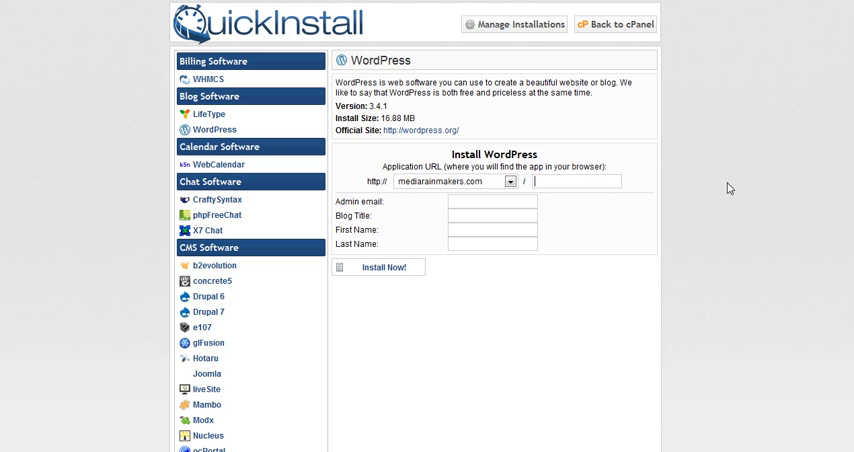
mouse_move(738, 188)
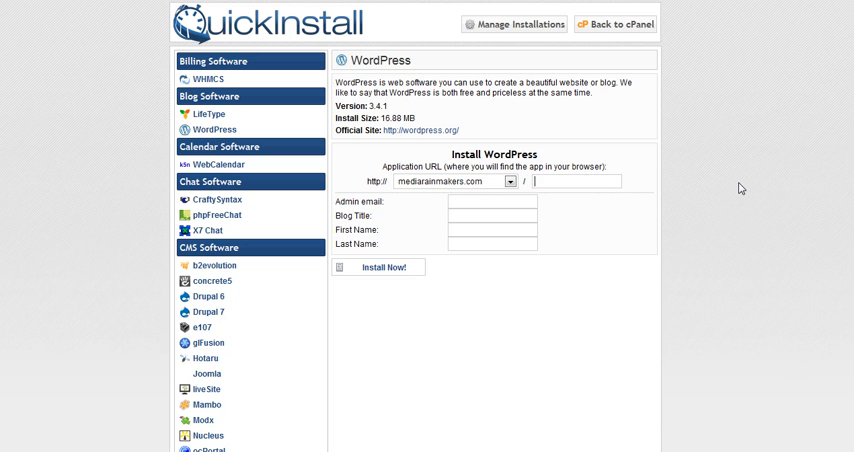
Enter 'emailsleuth' as the install folder path after mediamakers.com/ in the application URL.
type("emailsleu")
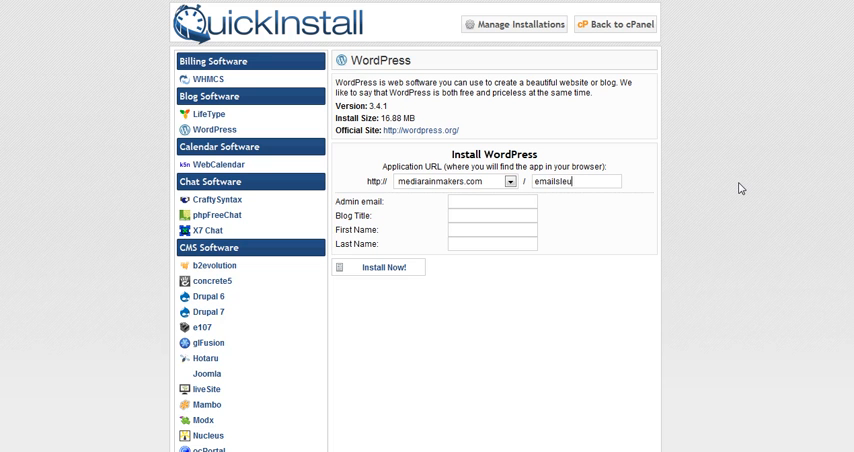
type("th")
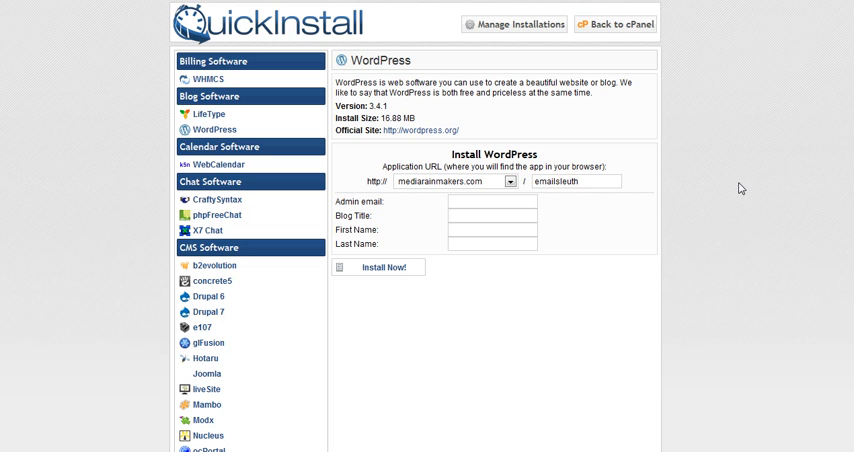
left_click(576, 180)
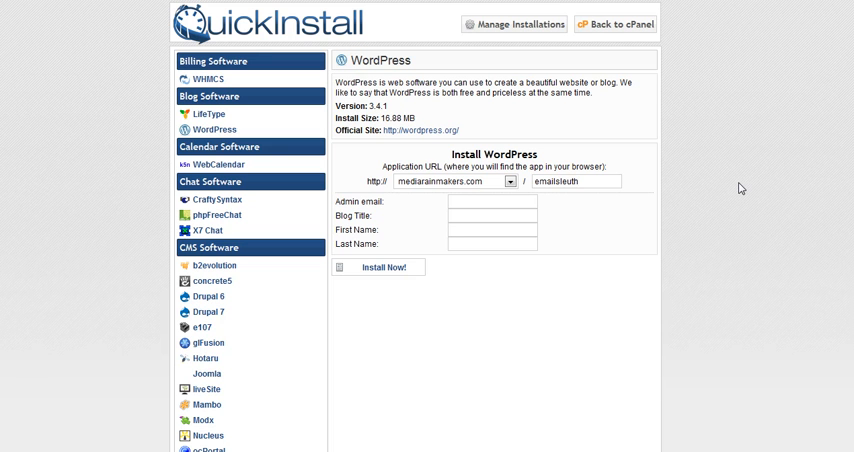
mouse_move(724, 230)
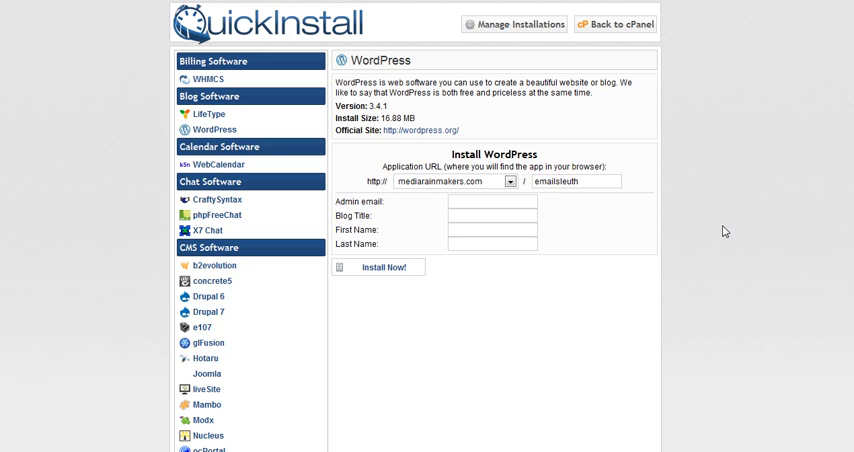